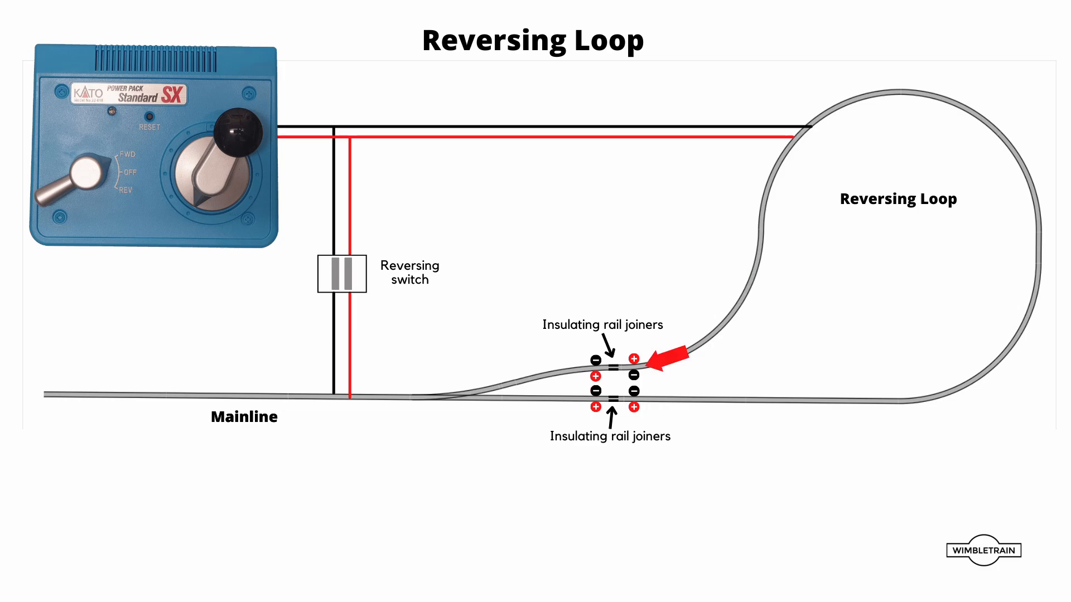
# Flip the reversing switch to its crossed X position, swapping the red and black mainline feeds
pyautogui.click(342, 276)
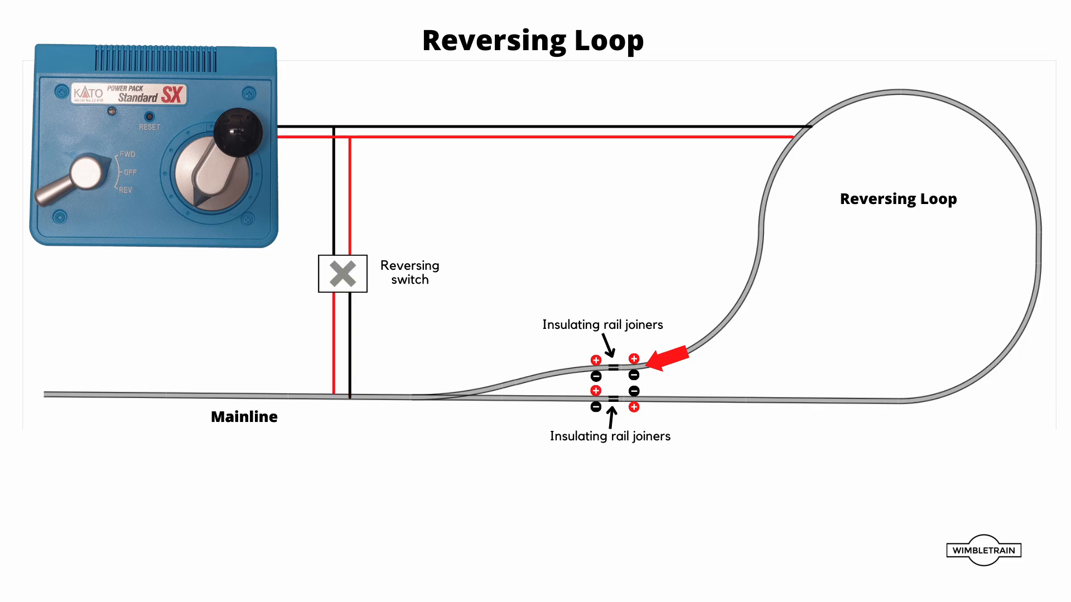